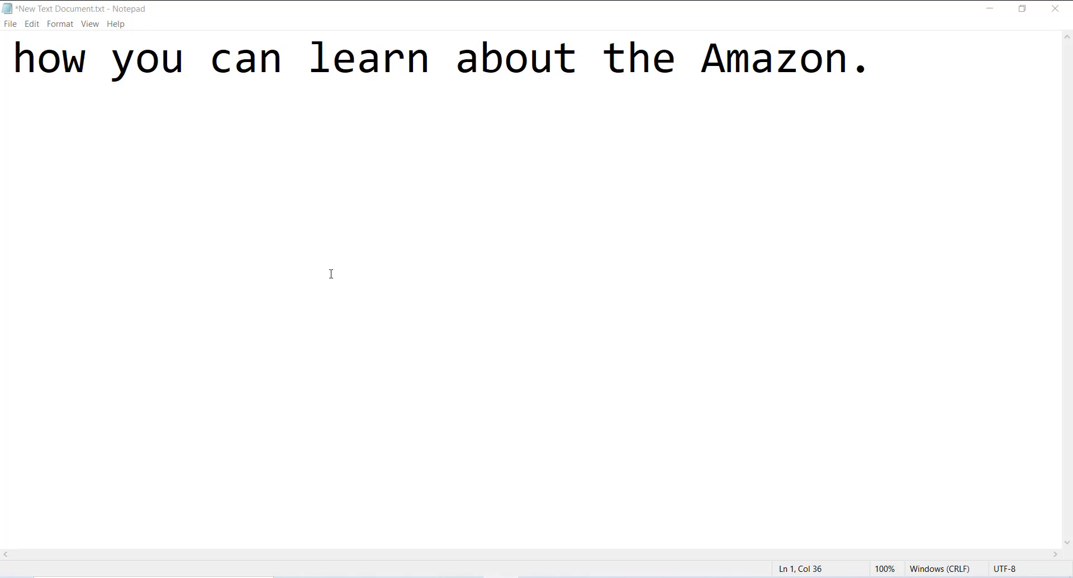
{"action": "mouse_move", "coordinate": [349, 244]}
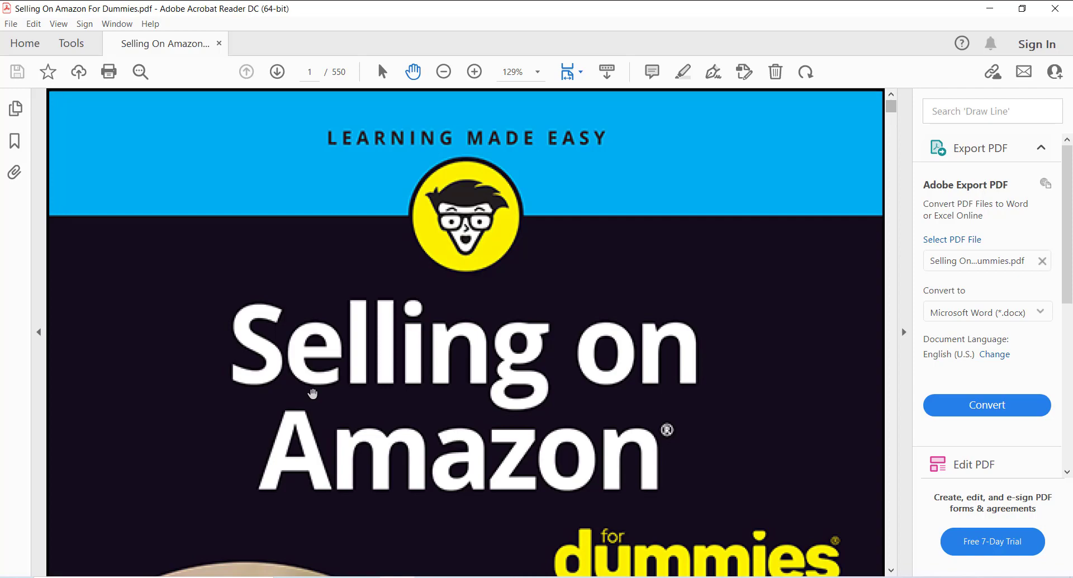
Step: Page forward from the book cover to the table of contents on page 6
{"action": "scroll", "scroll_direction": "down", "scroll_amount": 3}
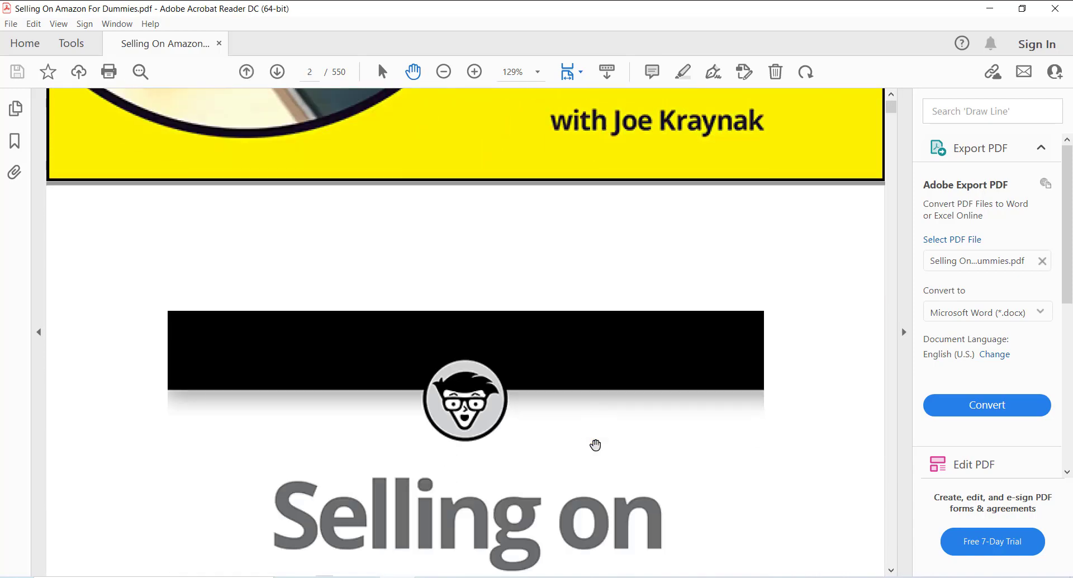
{"action": "left_click", "coordinate": [277, 71]}
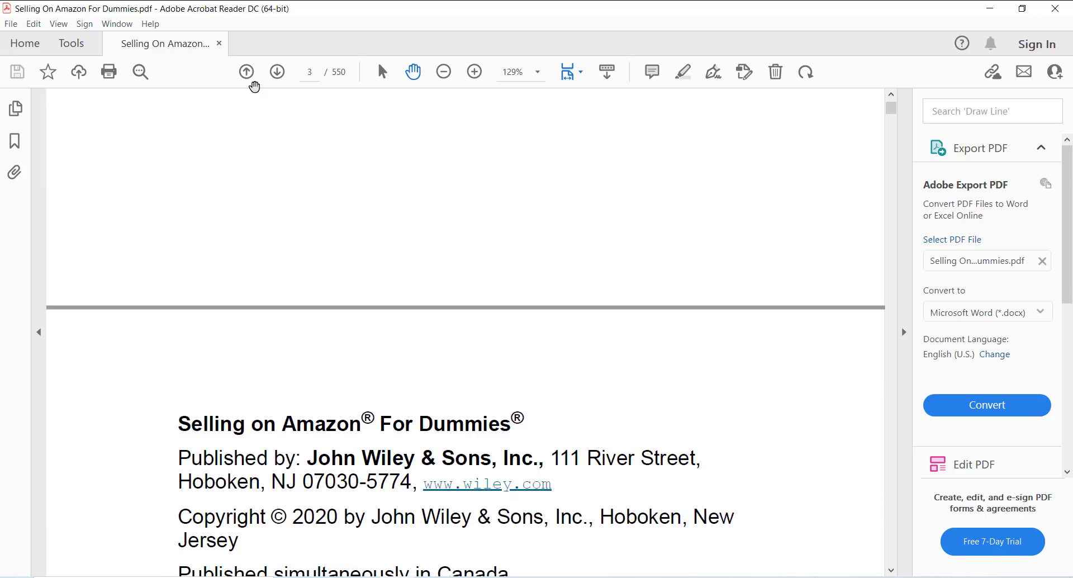
{"action": "left_click", "coordinate": [277, 71]}
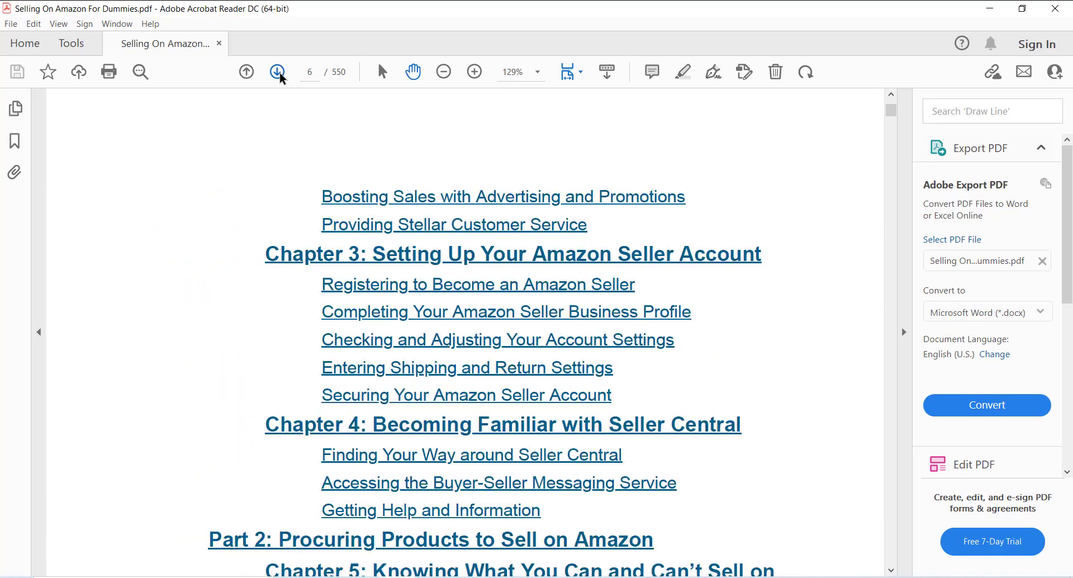
Step: Return to the Table of Contents heading and scroll into the early chapter listings
{"action": "left_click", "coordinate": [277, 71]}
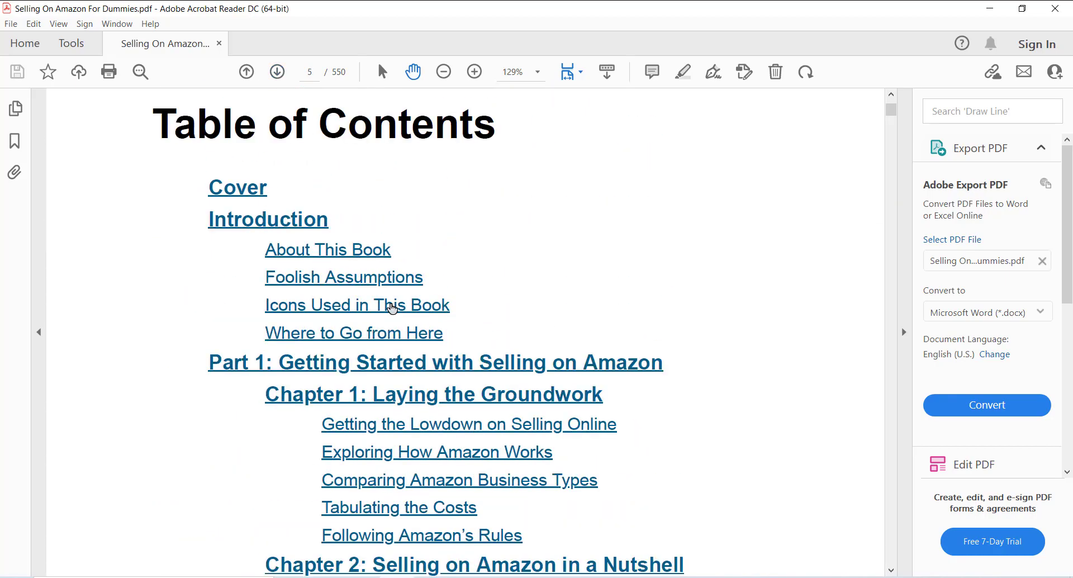
{"action": "scroll", "scroll_direction": "down", "scroll_amount": 3}
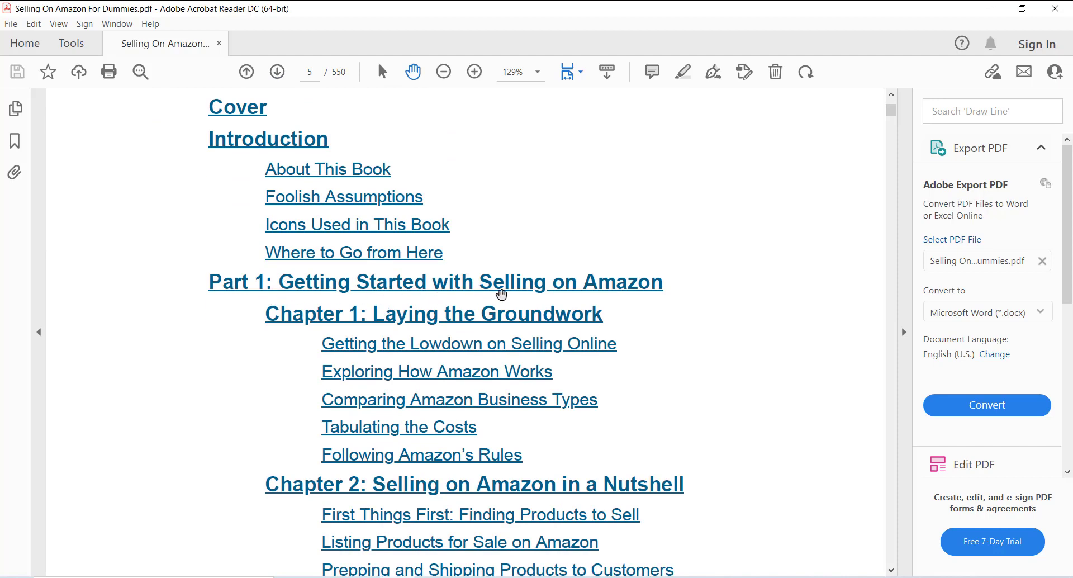
{"action": "mouse_move", "coordinate": [514, 352]}
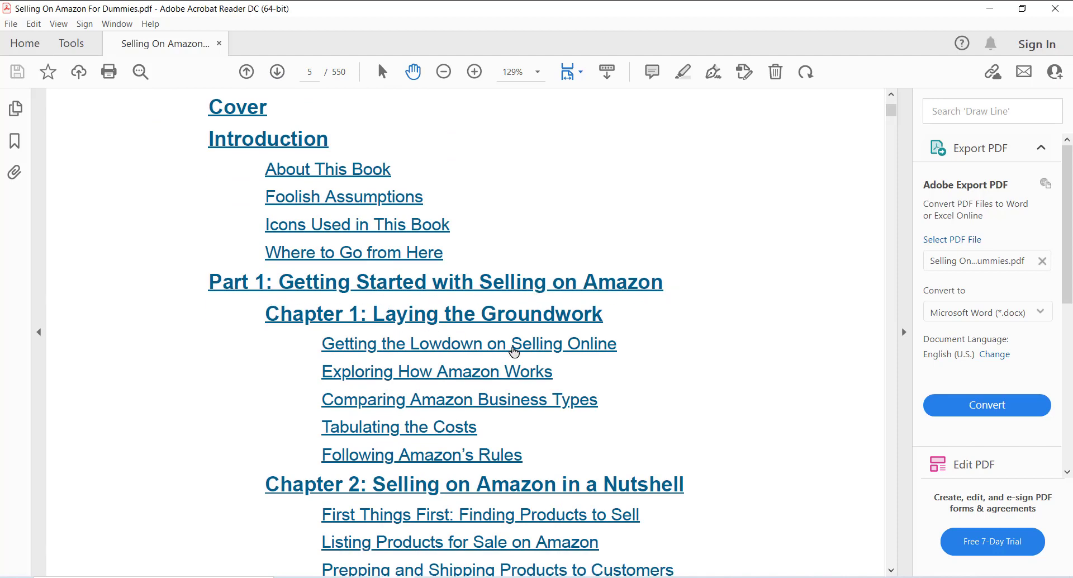
{"action": "scroll", "scroll_direction": "down", "scroll_amount": 3}
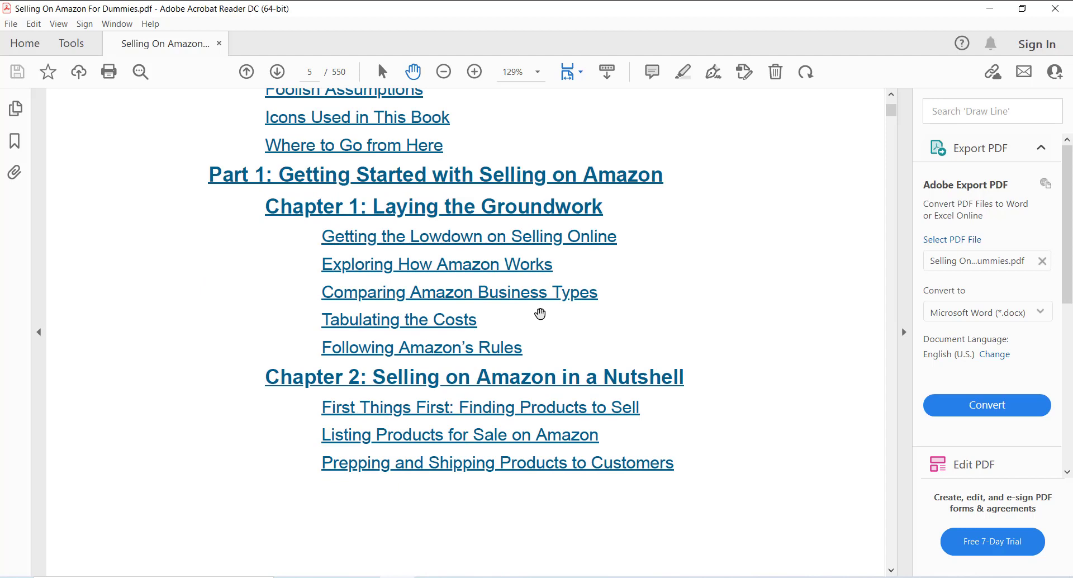
{"action": "scroll", "scroll_direction": "down", "scroll_amount": 3}
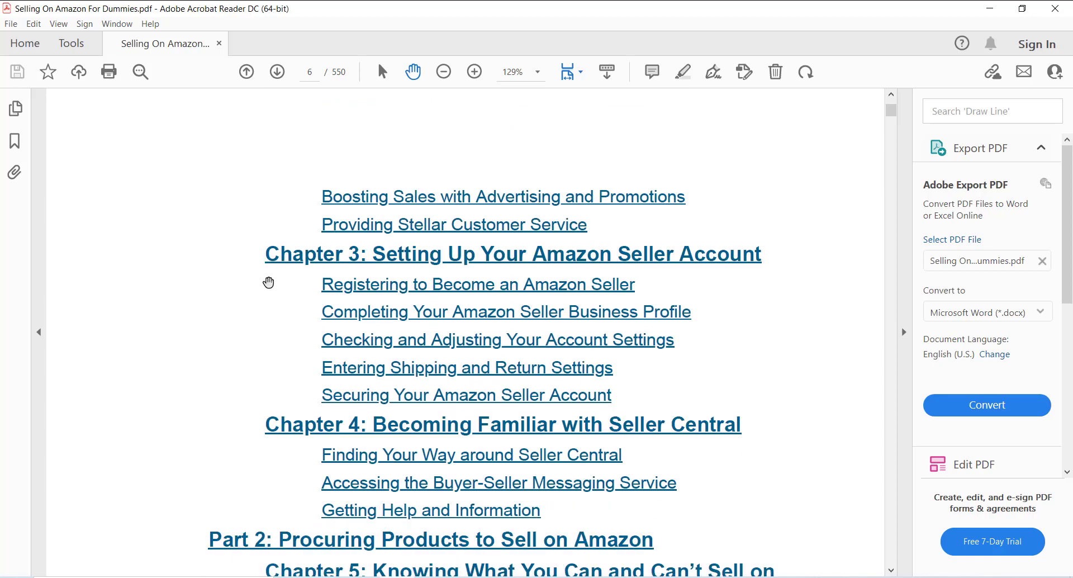
{"action": "mouse_move", "coordinate": [774, 265]}
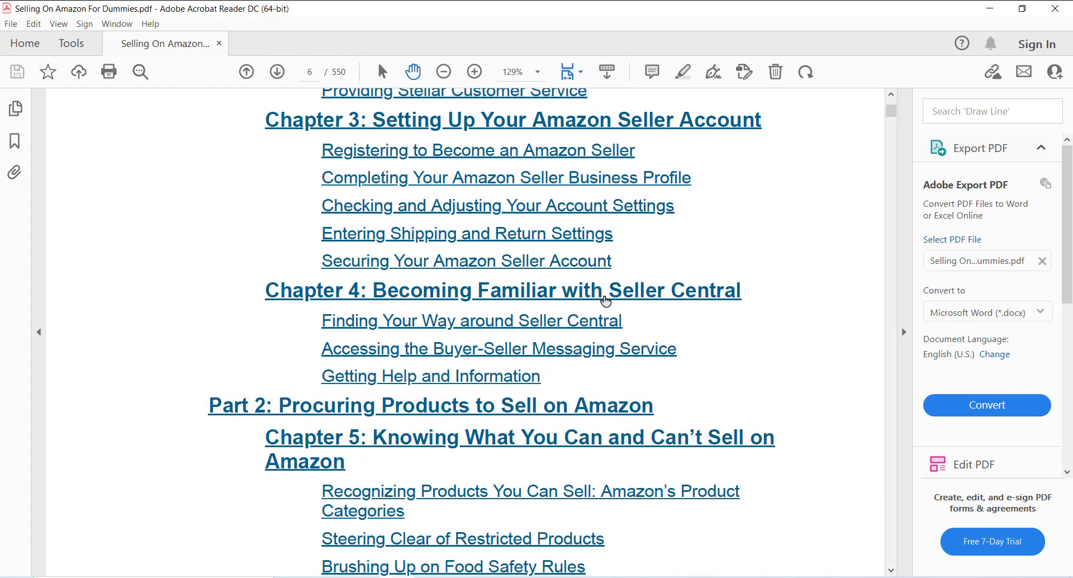
Step: Scroll through Part 4, Chapters 17 and 18, down to Chapter 22's tips on page 10
{"action": "scroll", "scroll_direction": "down", "scroll_amount": 3}
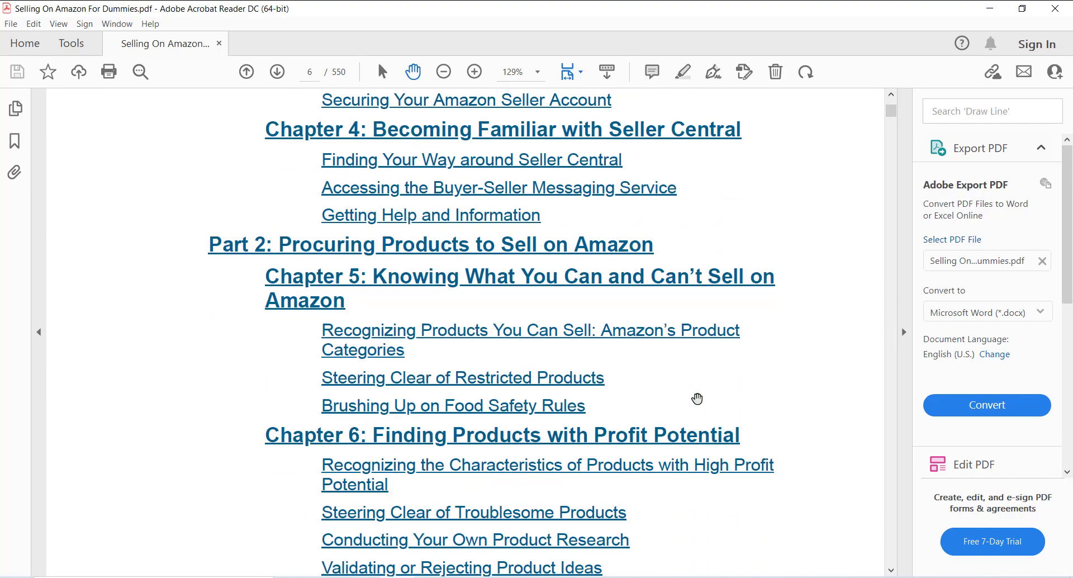
{"action": "scroll", "scroll_direction": "down", "scroll_amount": 3}
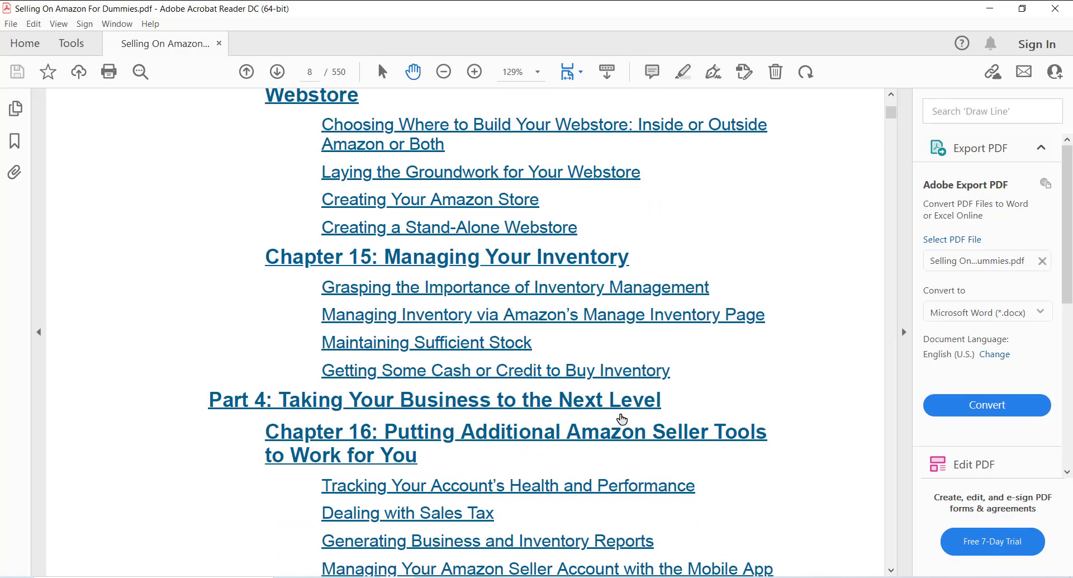
{"action": "scroll", "scroll_direction": "down", "scroll_amount": 3}
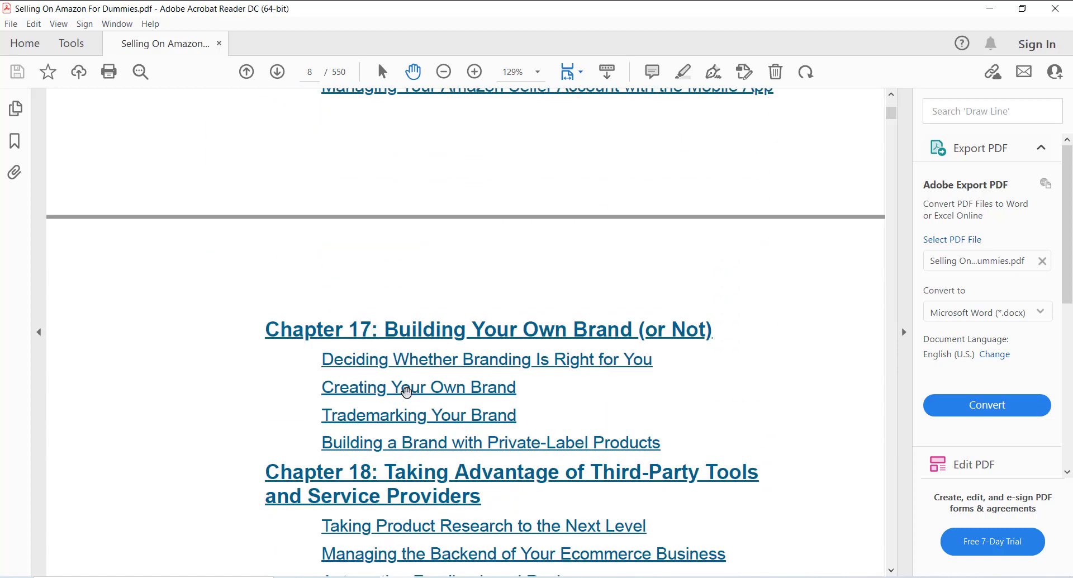
{"action": "scroll", "scroll_direction": "down", "scroll_amount": 3}
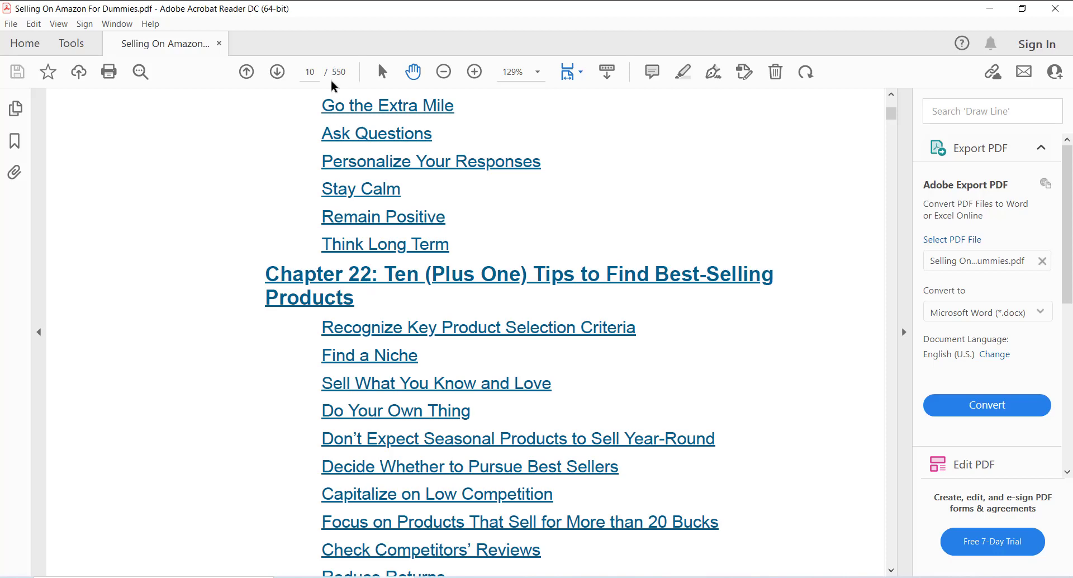
{"action": "mouse_move", "coordinate": [345, 78]}
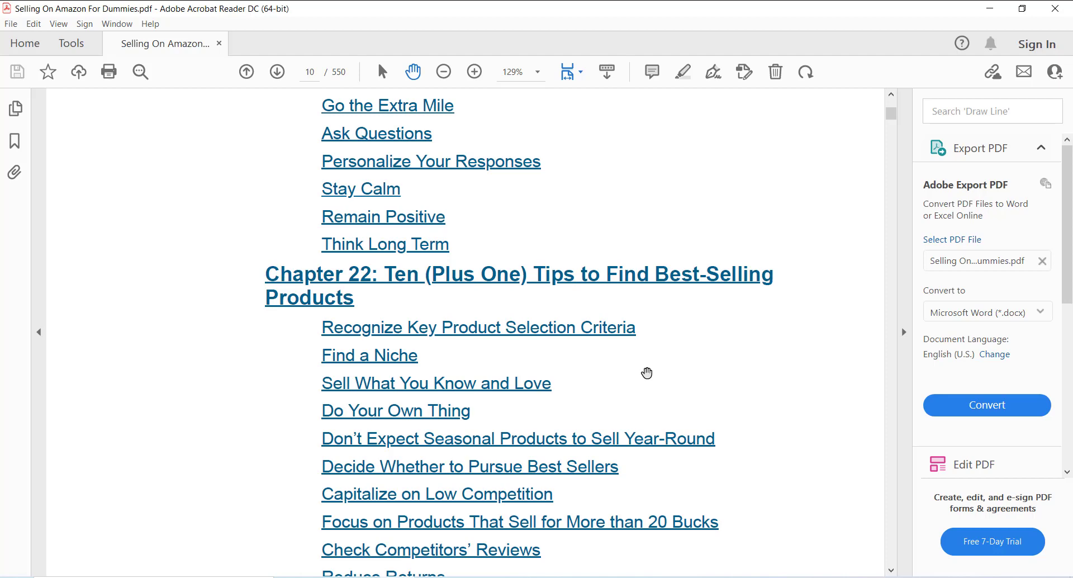
{"action": "mouse_move", "coordinate": [554, 238]}
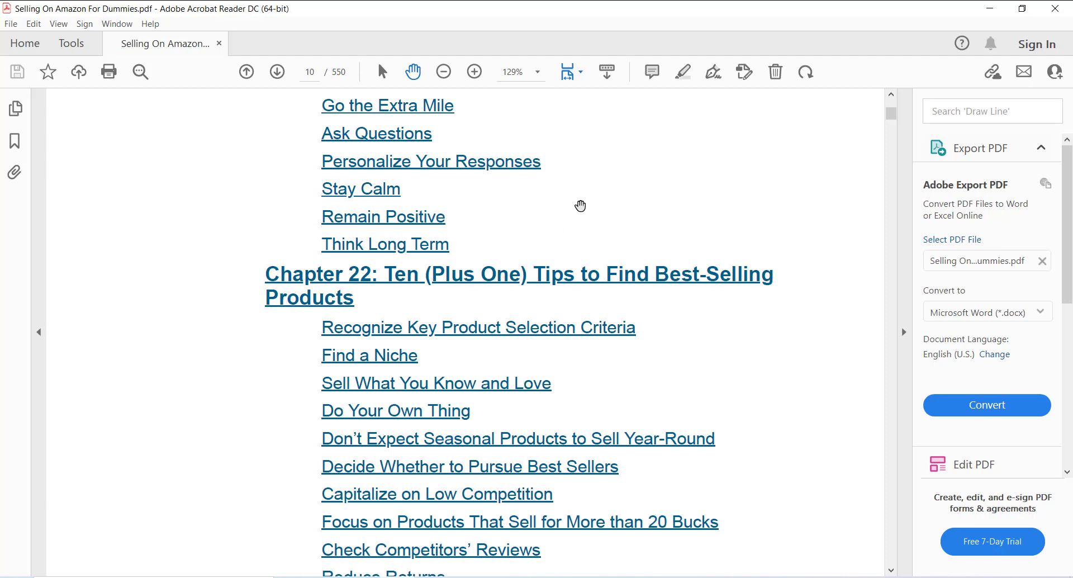
{"action": "mouse_move", "coordinate": [585, 205]}
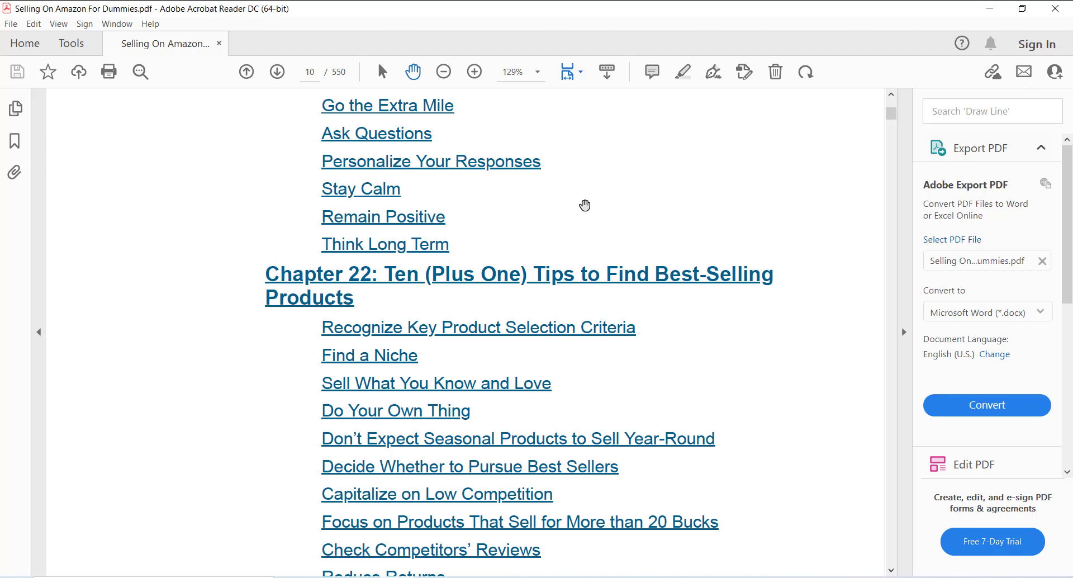
{"action": "mouse_move", "coordinate": [536, 192]}
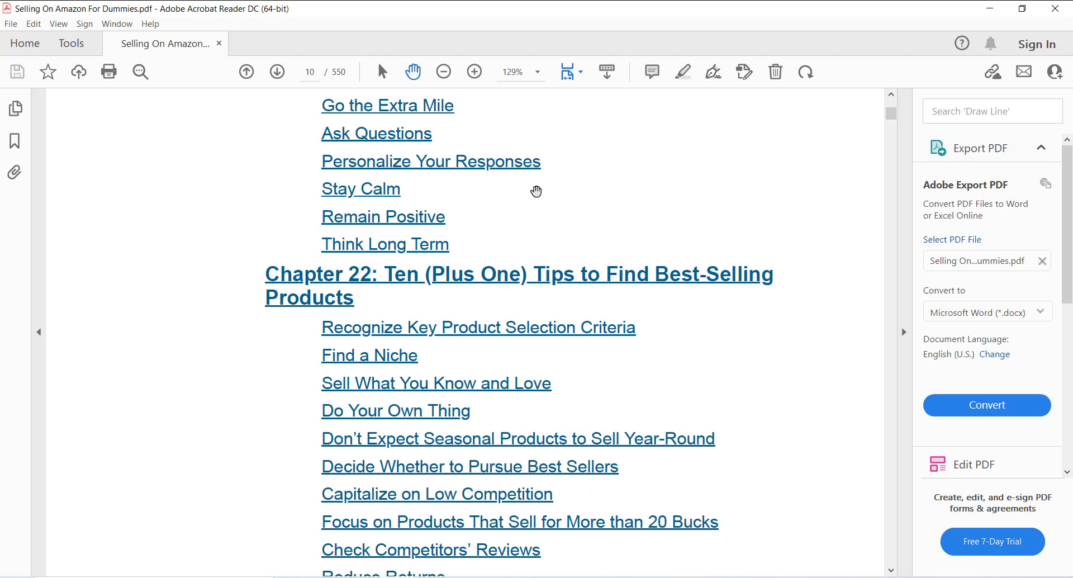
{"action": "mouse_move", "coordinate": [540, 202]}
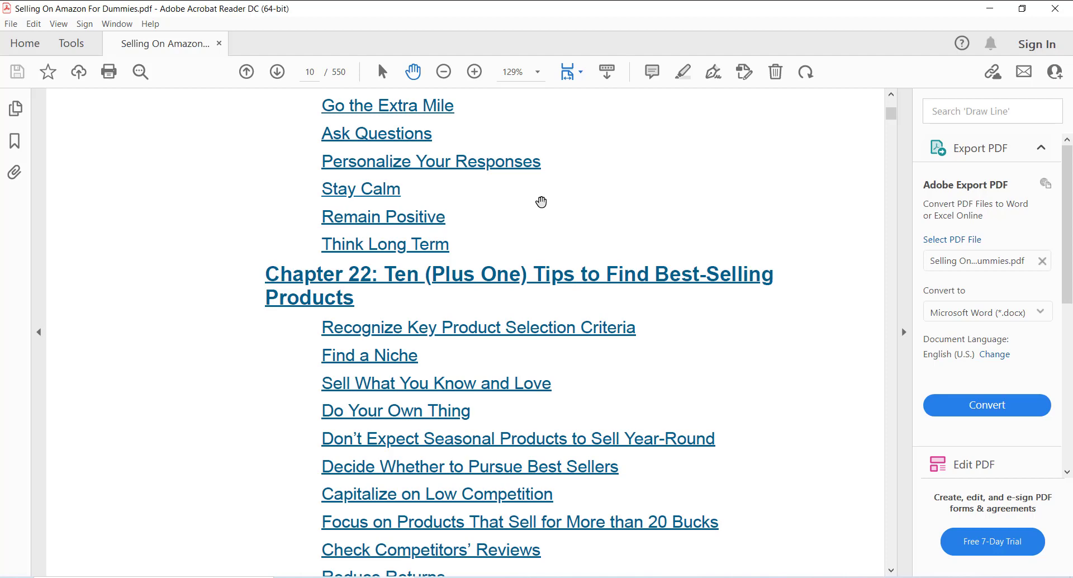
{"action": "mouse_move", "coordinate": [558, 192]}
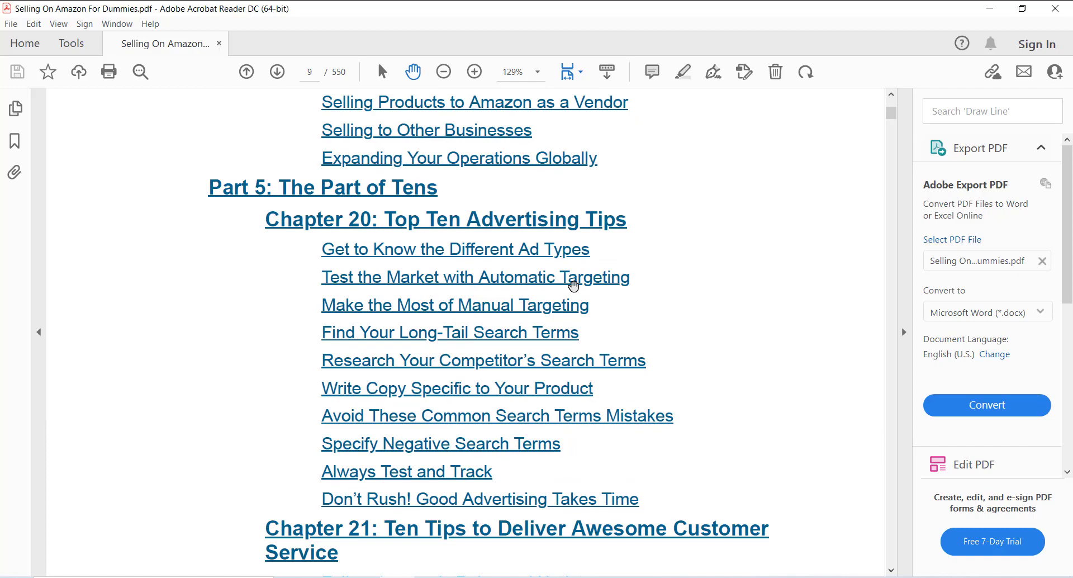
Step: Page back through the contents to page 6, Part 1 and Chapter 7's sourcing entries
{"action": "left_click", "coordinate": [277, 71]}
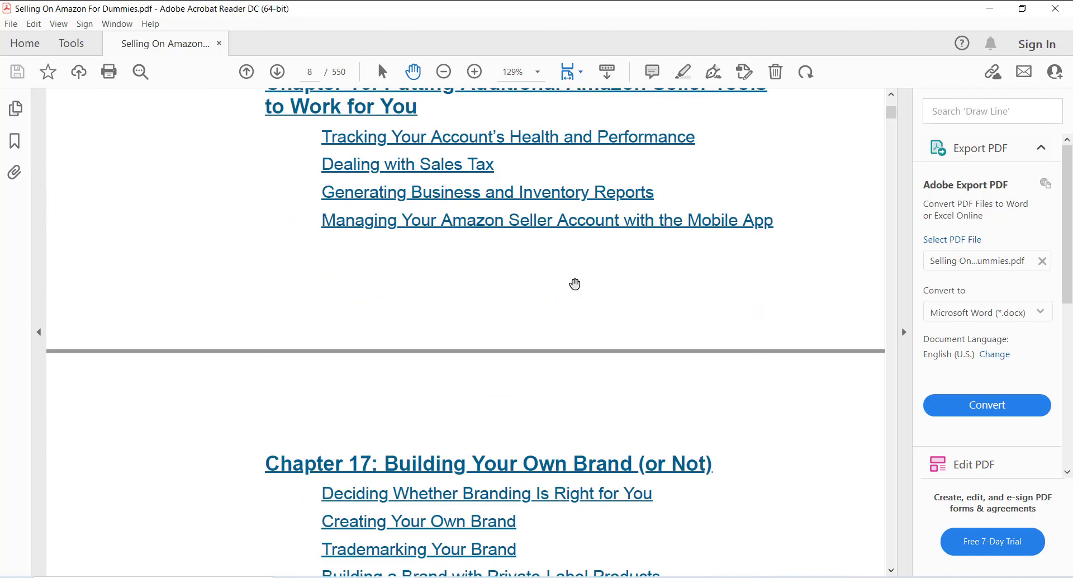
{"action": "mouse_move", "coordinate": [570, 277]}
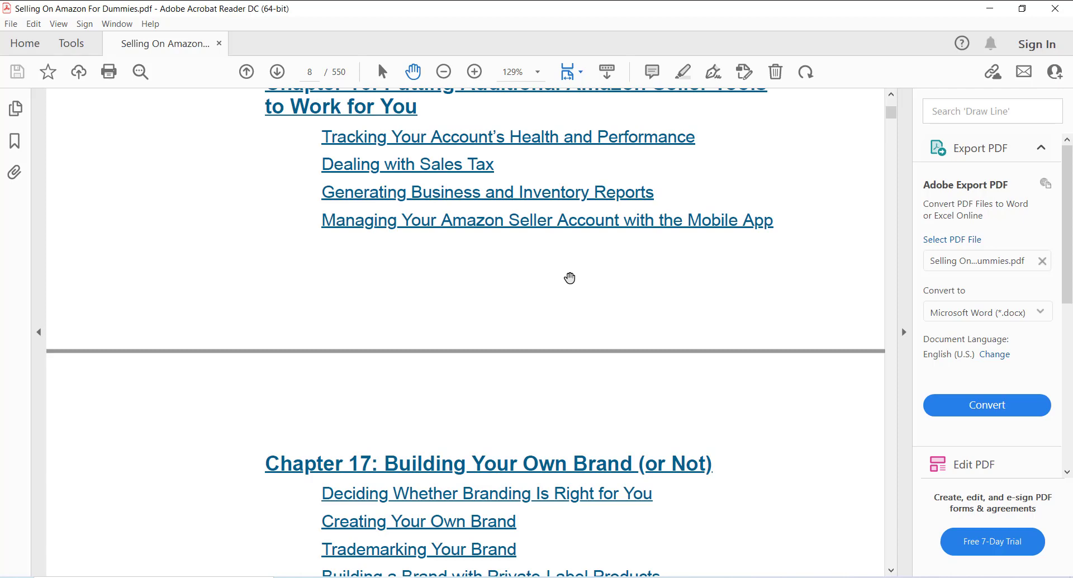
{"action": "mouse_move", "coordinate": [578, 277]}
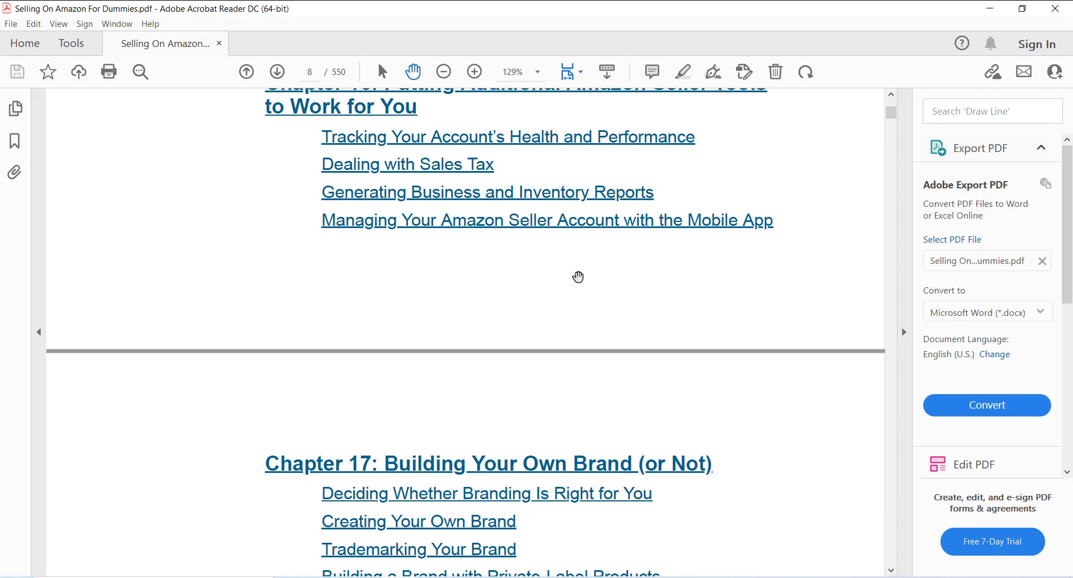
{"action": "scroll", "scroll_direction": "up", "scroll_amount": 3}
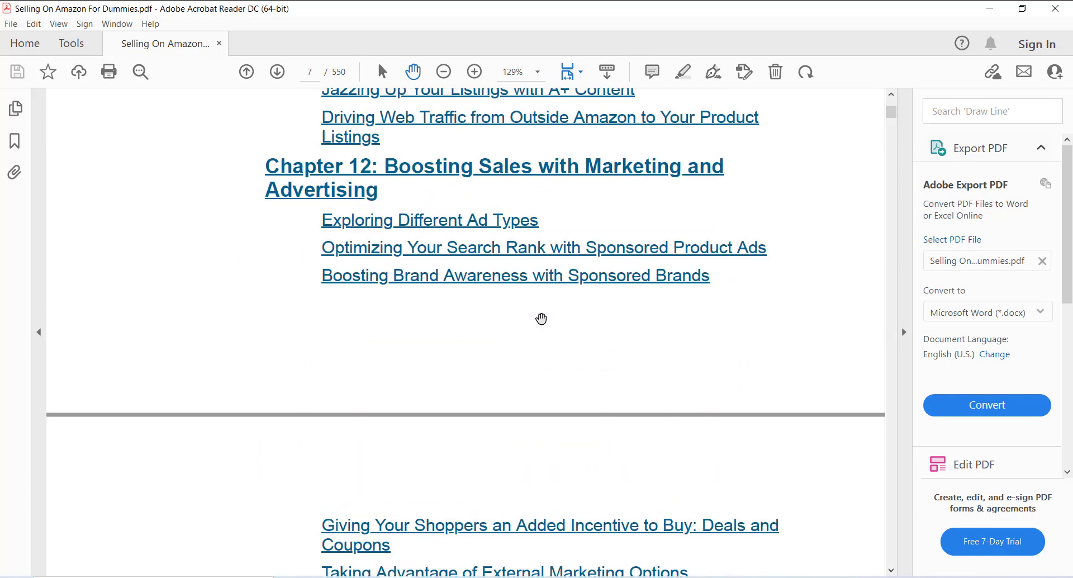
{"action": "mouse_move", "coordinate": [541, 315]}
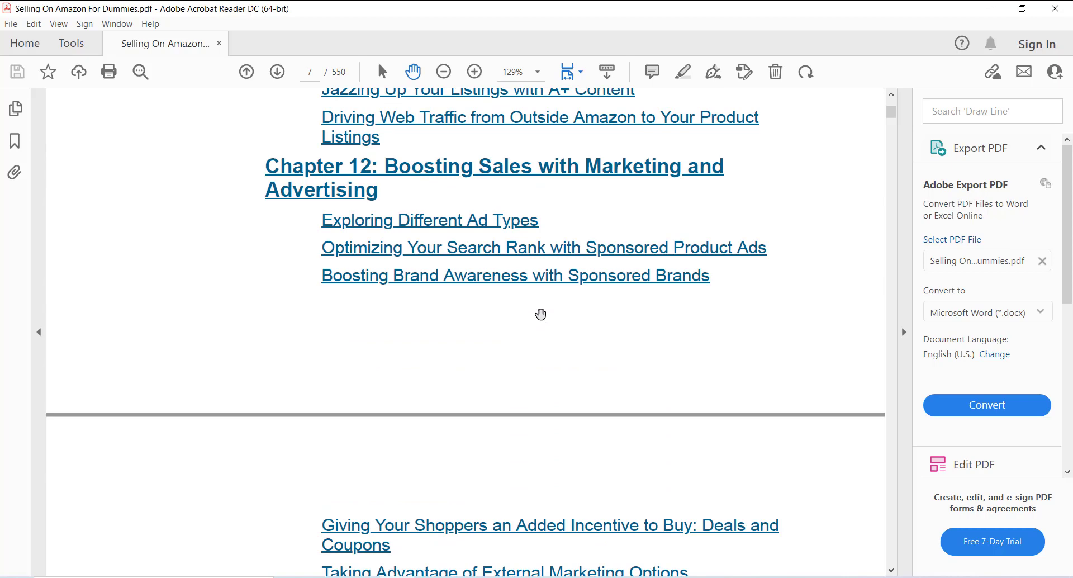
{"action": "scroll", "scroll_direction": "down", "scroll_amount": 3}
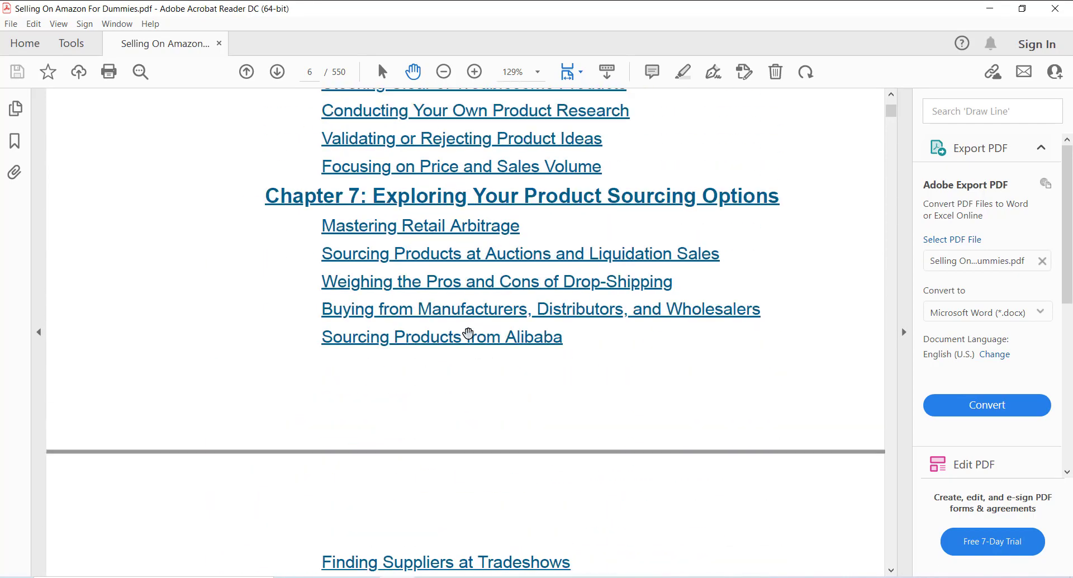
{"action": "mouse_move", "coordinate": [438, 317]}
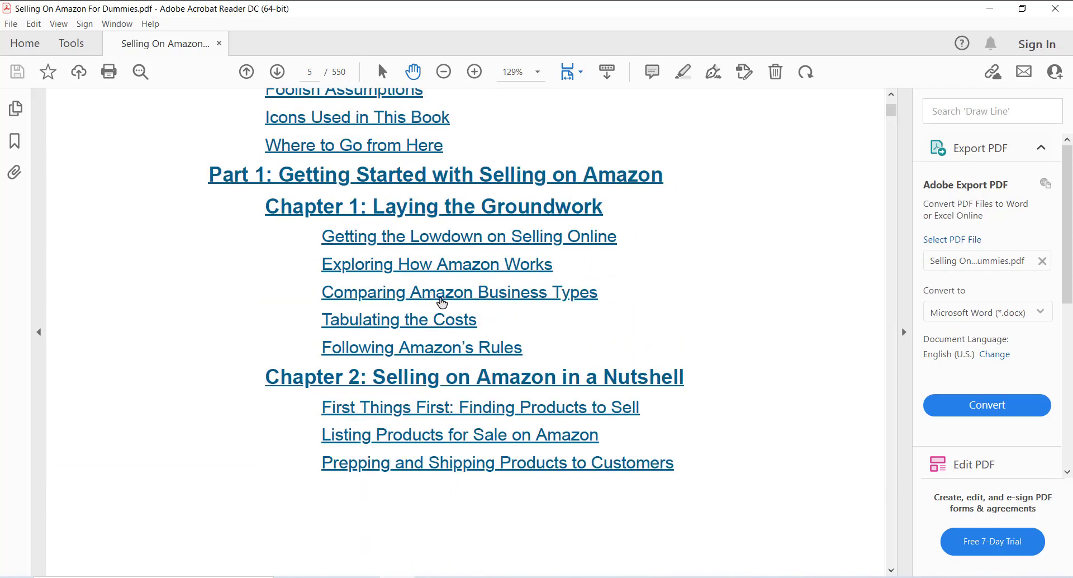
{"action": "mouse_move", "coordinate": [463, 267]}
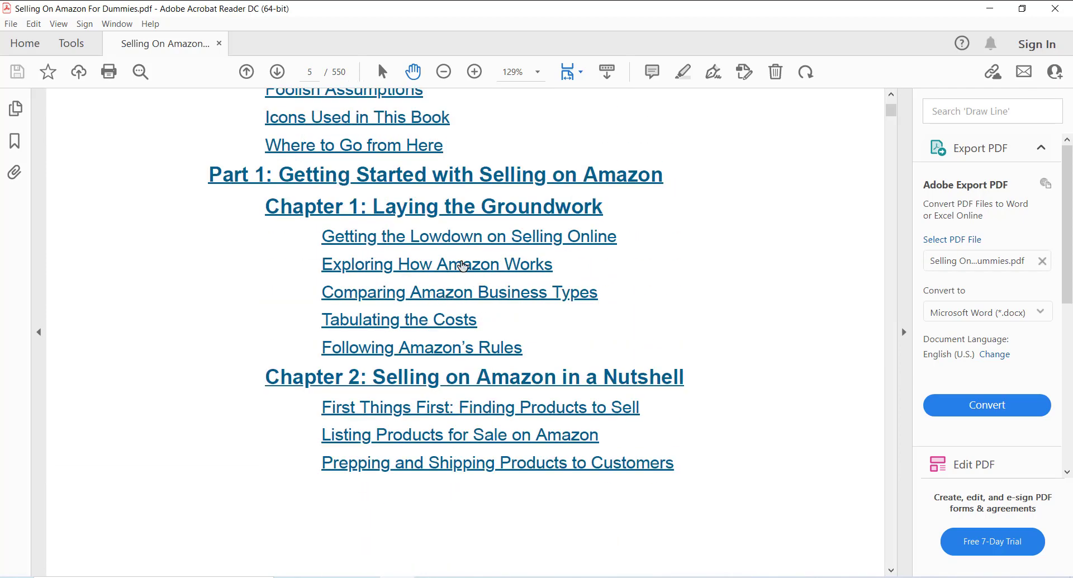